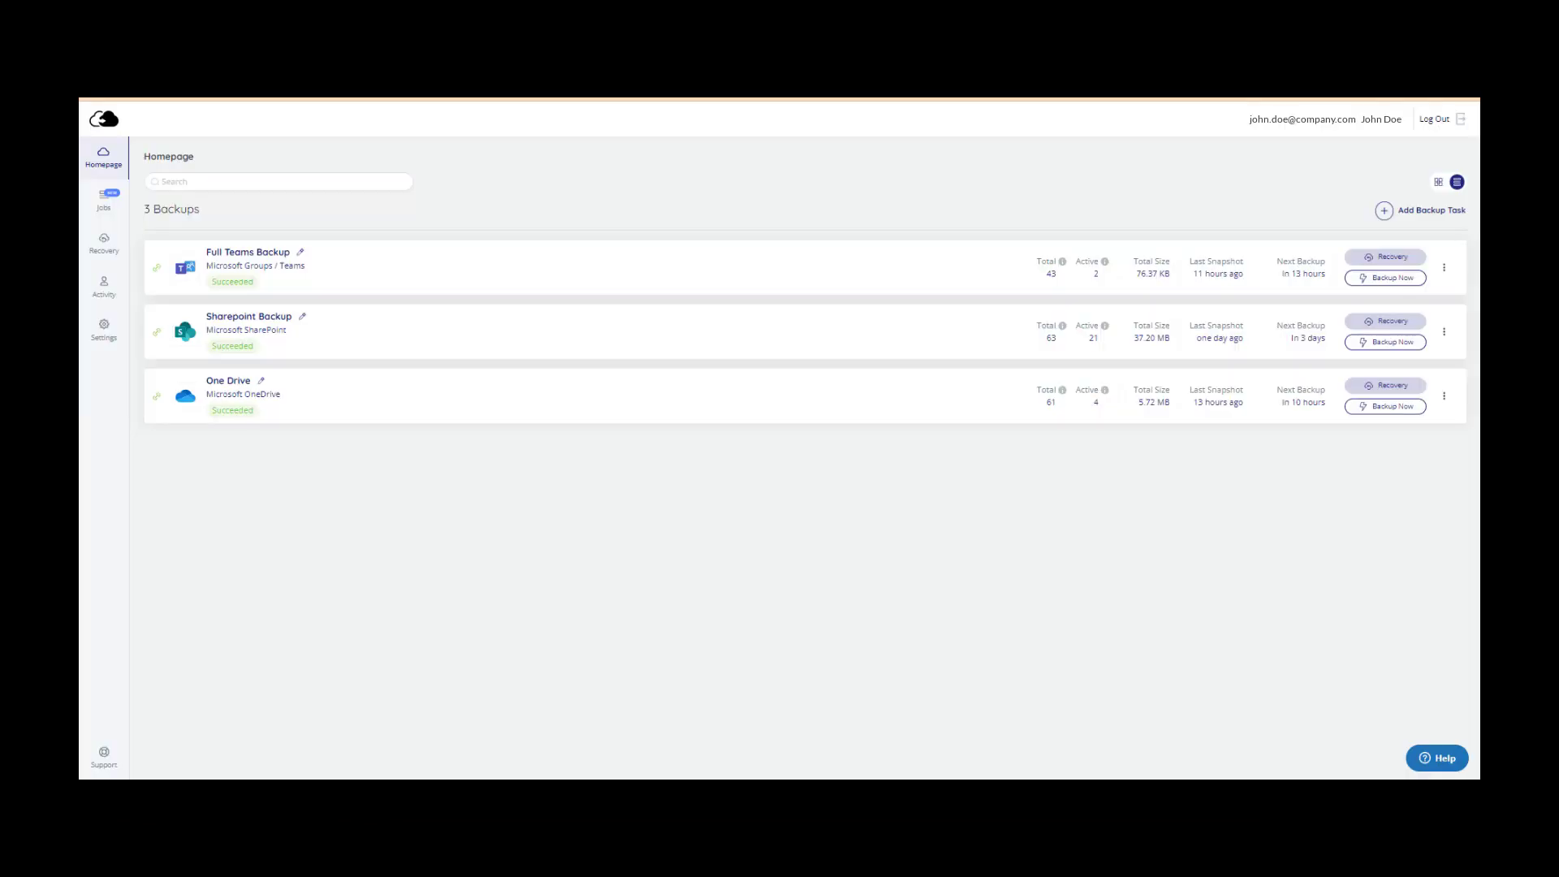
Add a Microsoft Exchange backup task named 'March MS Exchange Backup'
{"action": "left_click", "coordinate": [778, 336]}
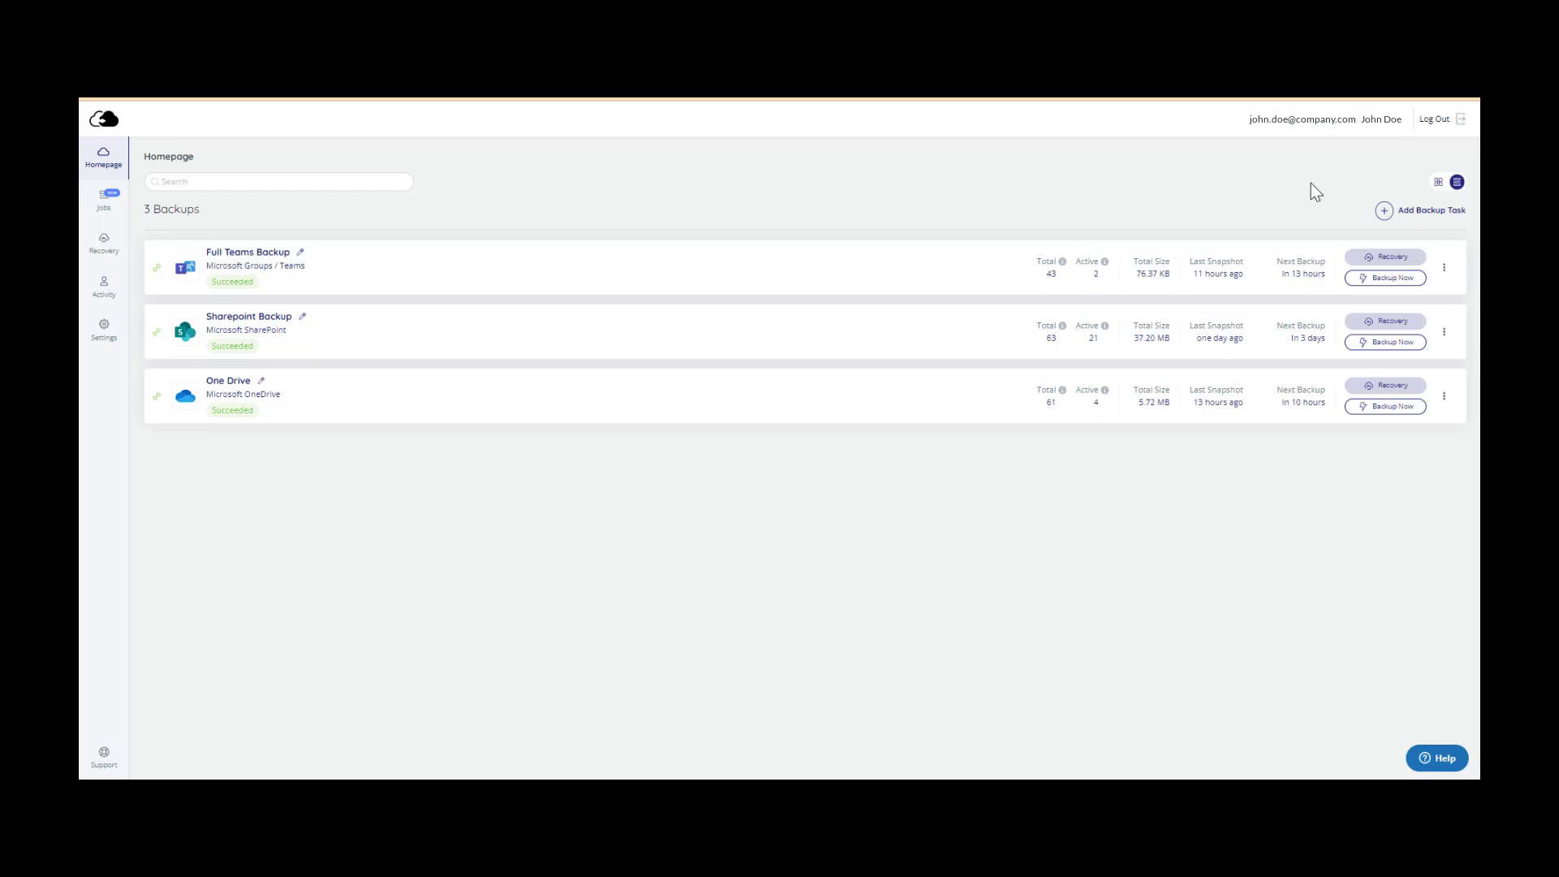
{"action": "mouse_move", "coordinate": [1383, 210]}
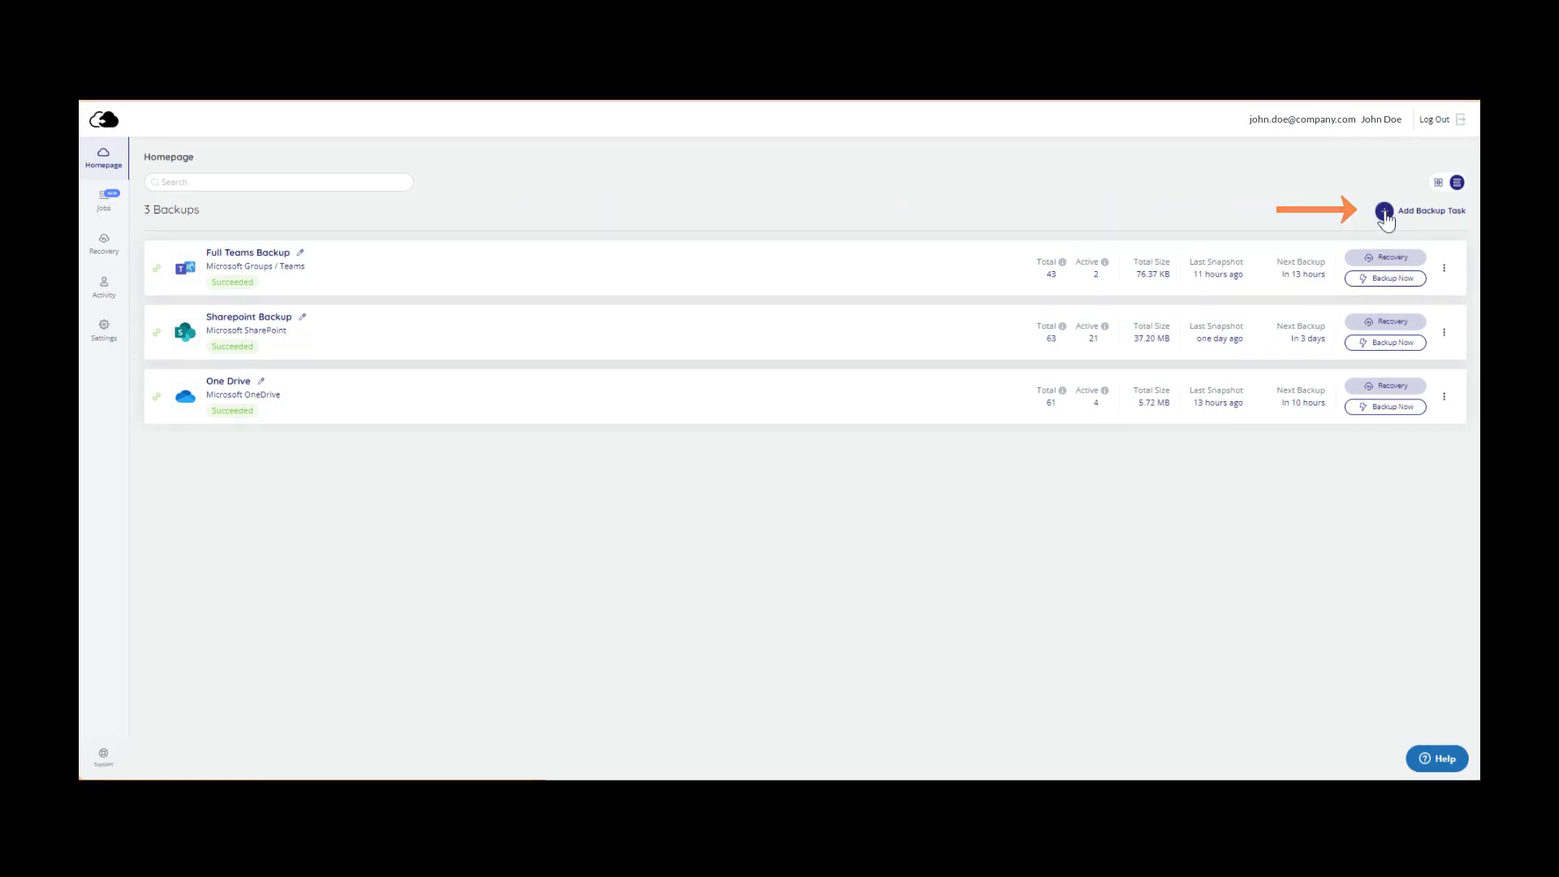
{"action": "left_click", "coordinate": [1429, 210]}
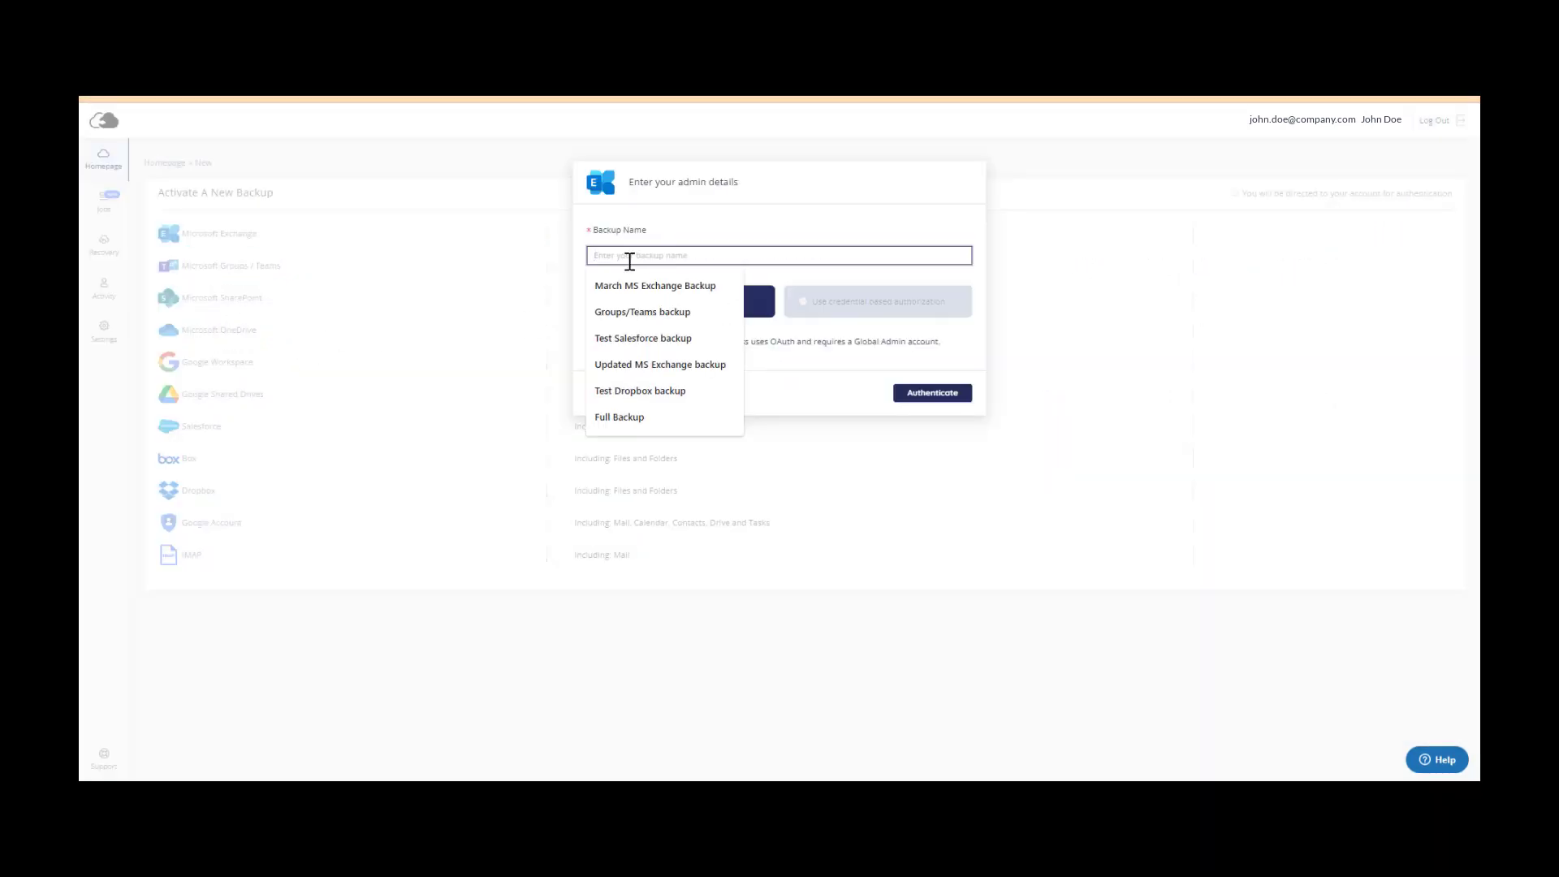
{"action": "left_click", "coordinate": [654, 285]}
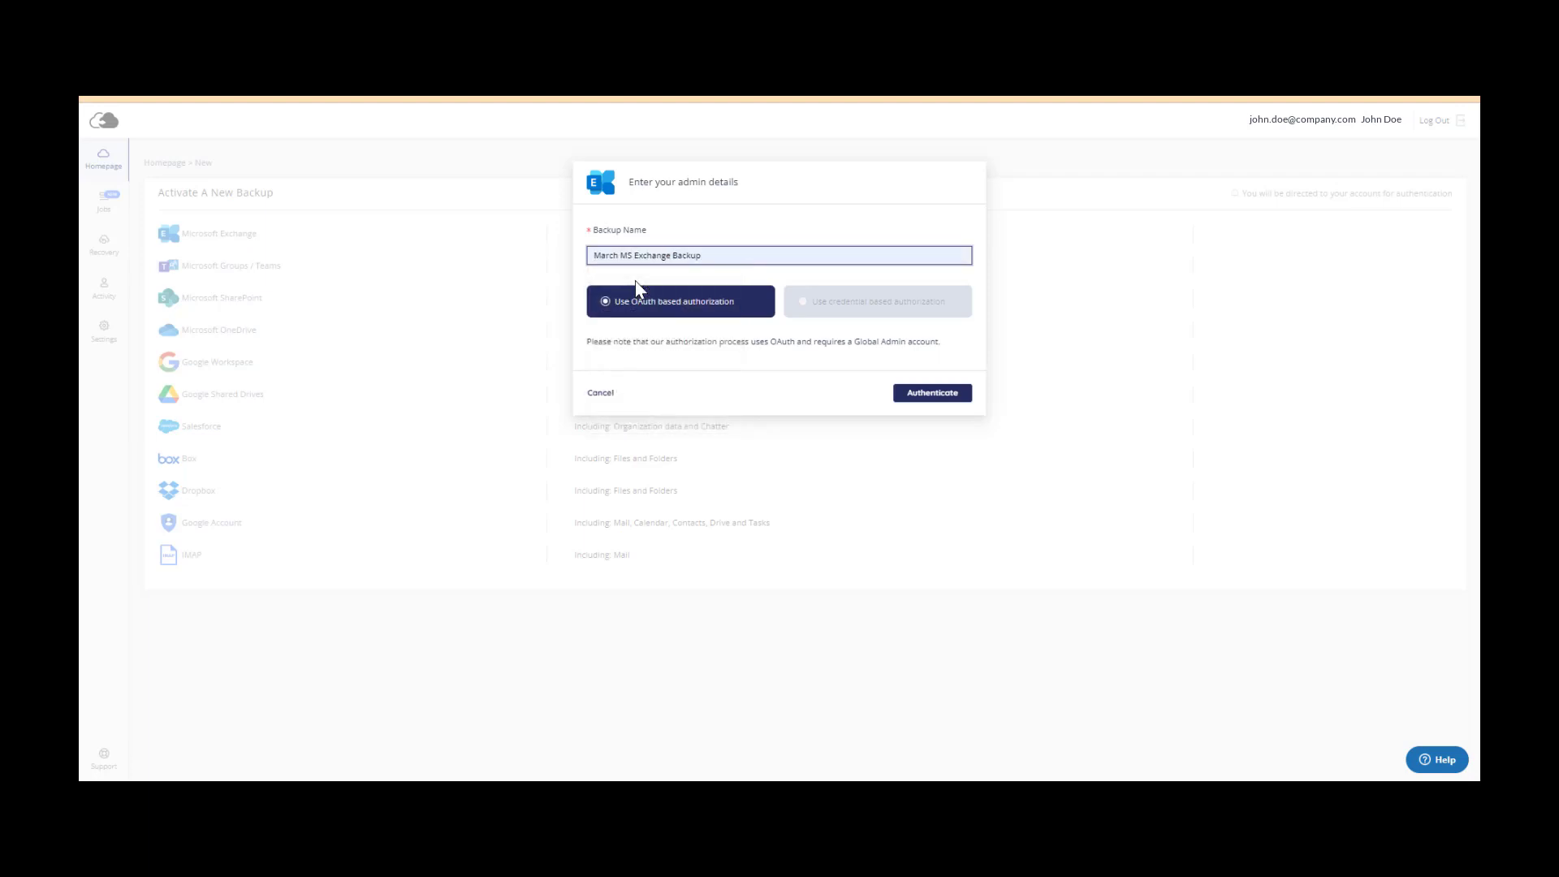
{"action": "mouse_move", "coordinate": [930, 391]}
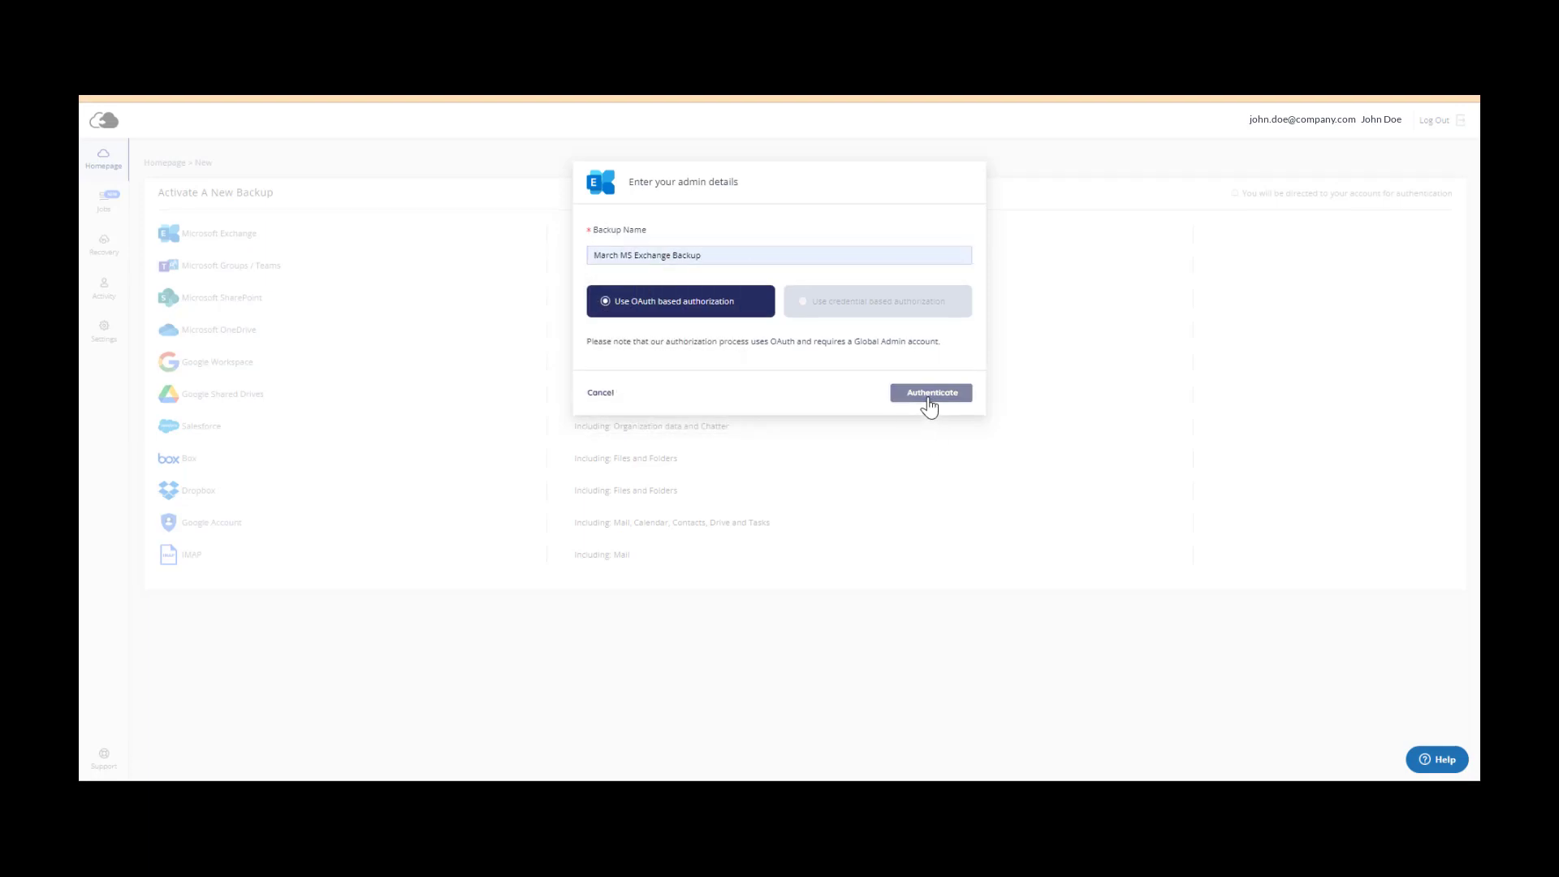
Authorise the backup by signing in with the Microsoft admin account
{"action": "left_click", "coordinate": [930, 391]}
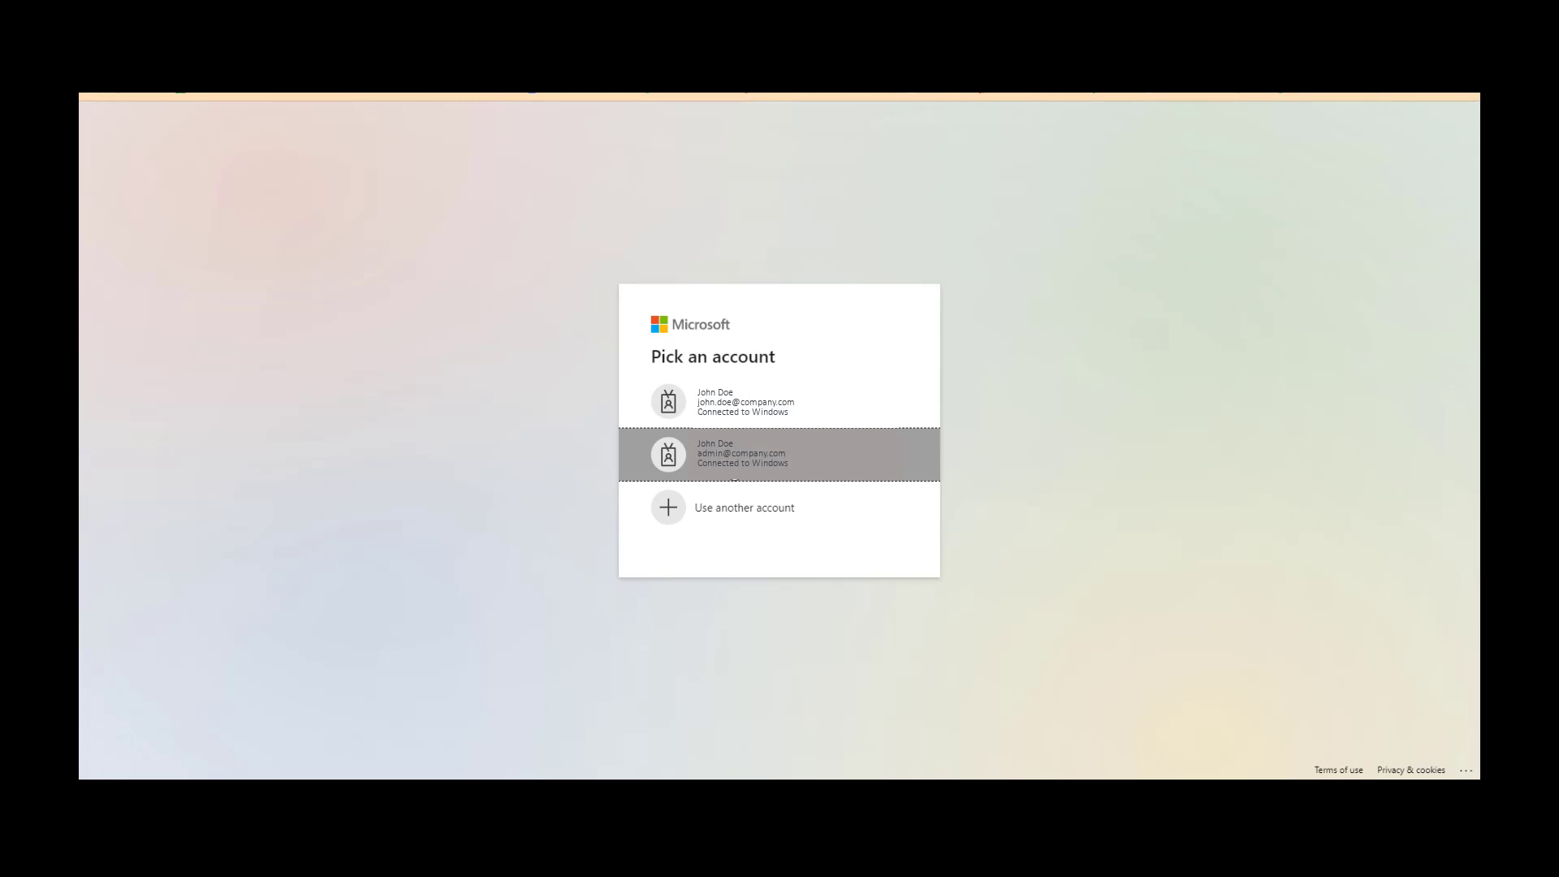
{"action": "left_click", "coordinate": [778, 455]}
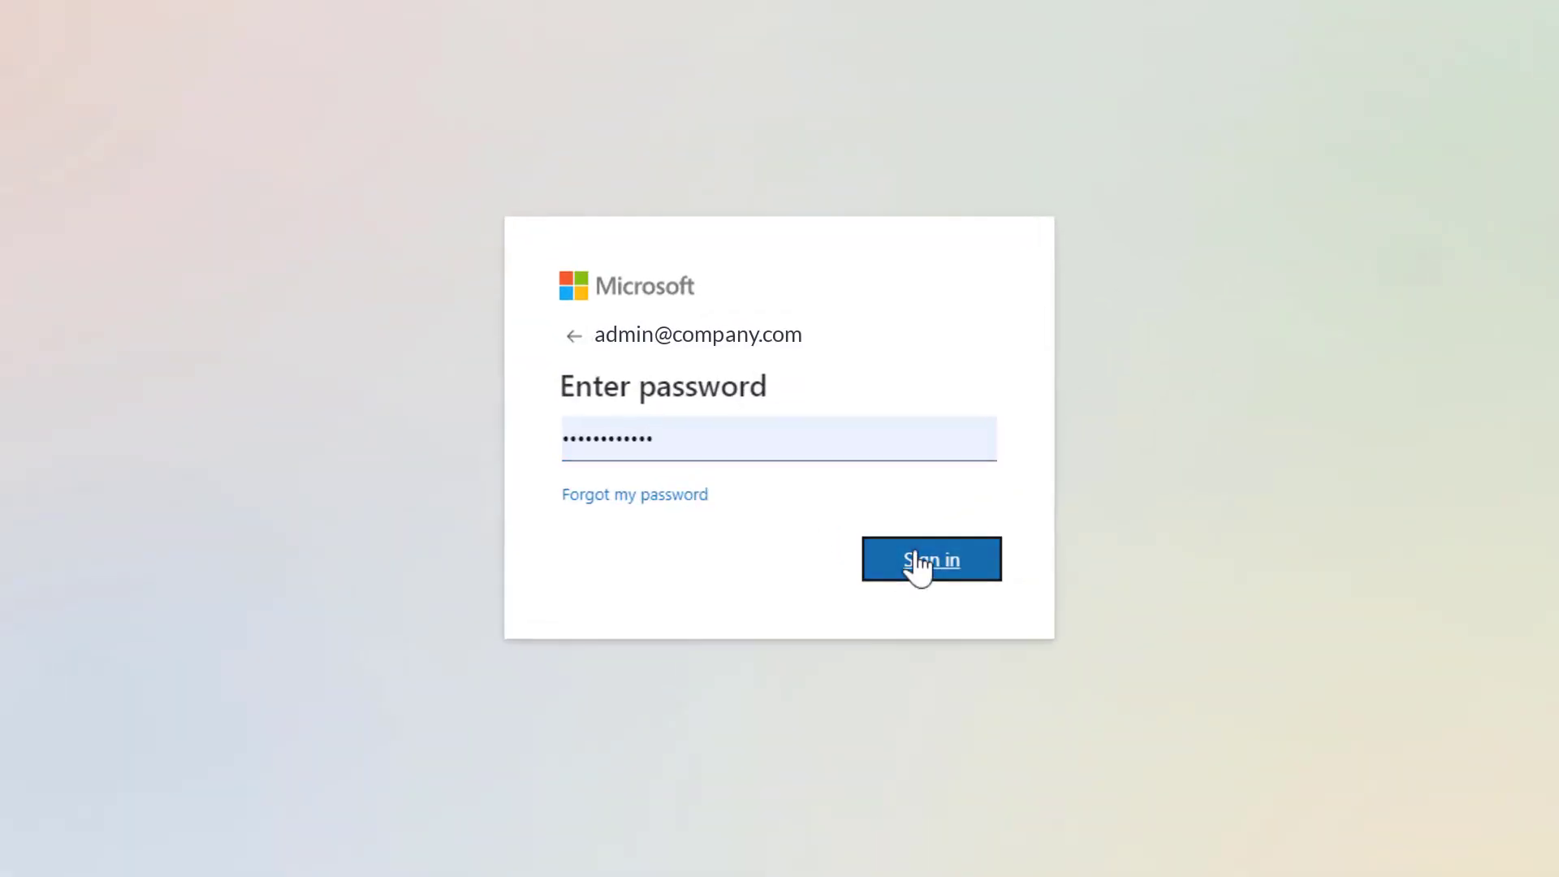
{"action": "left_click", "coordinate": [930, 559]}
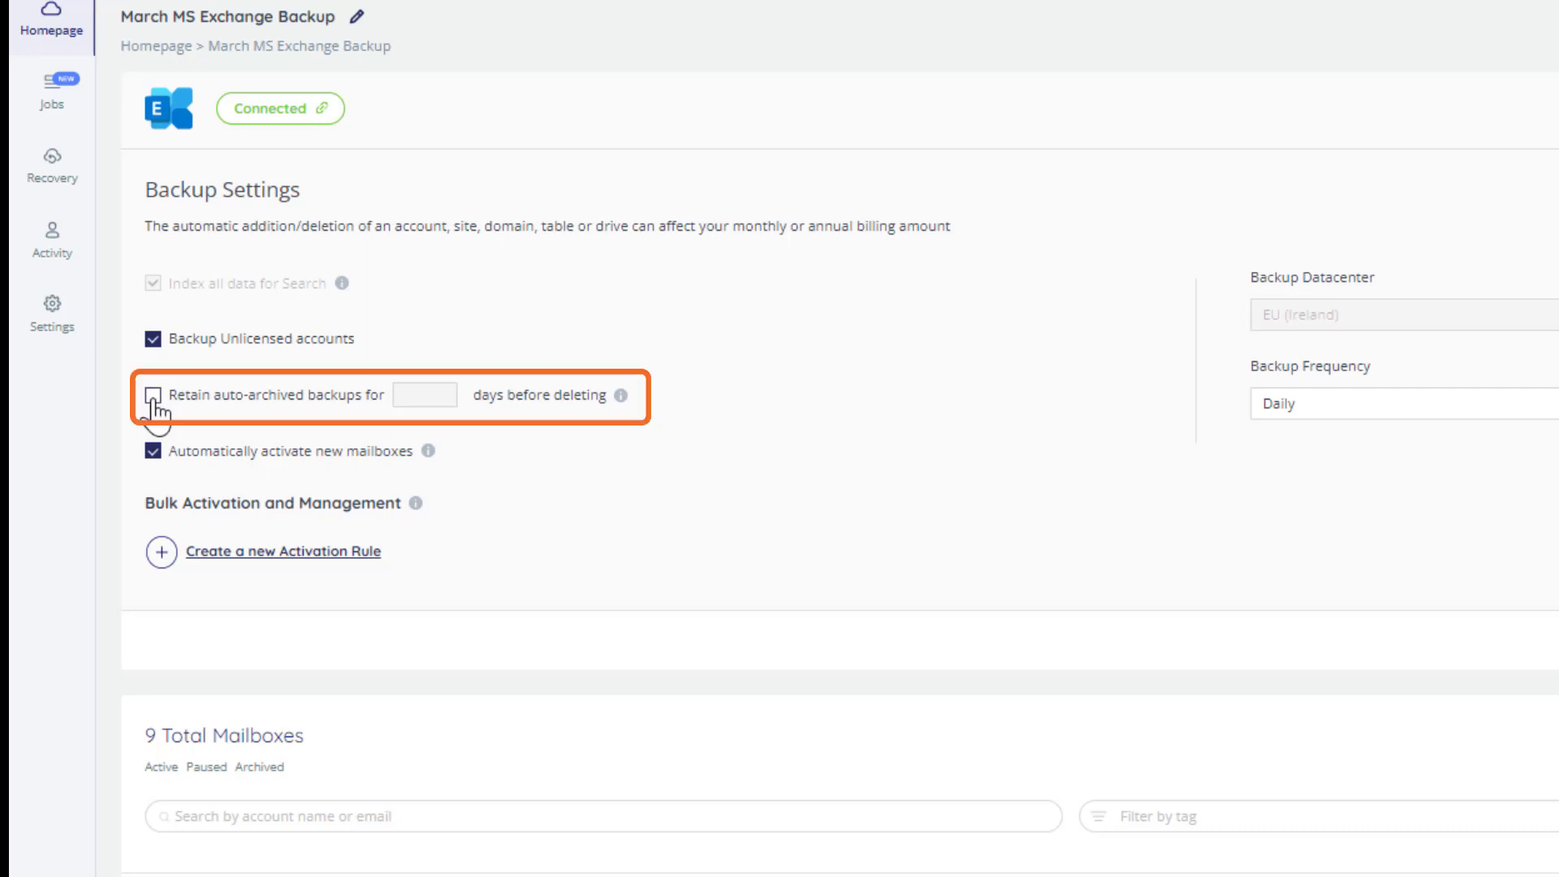
Toggle 'Retain auto-archived backups' on and back off in the backup settings
{"action": "left_click", "coordinate": [152, 394]}
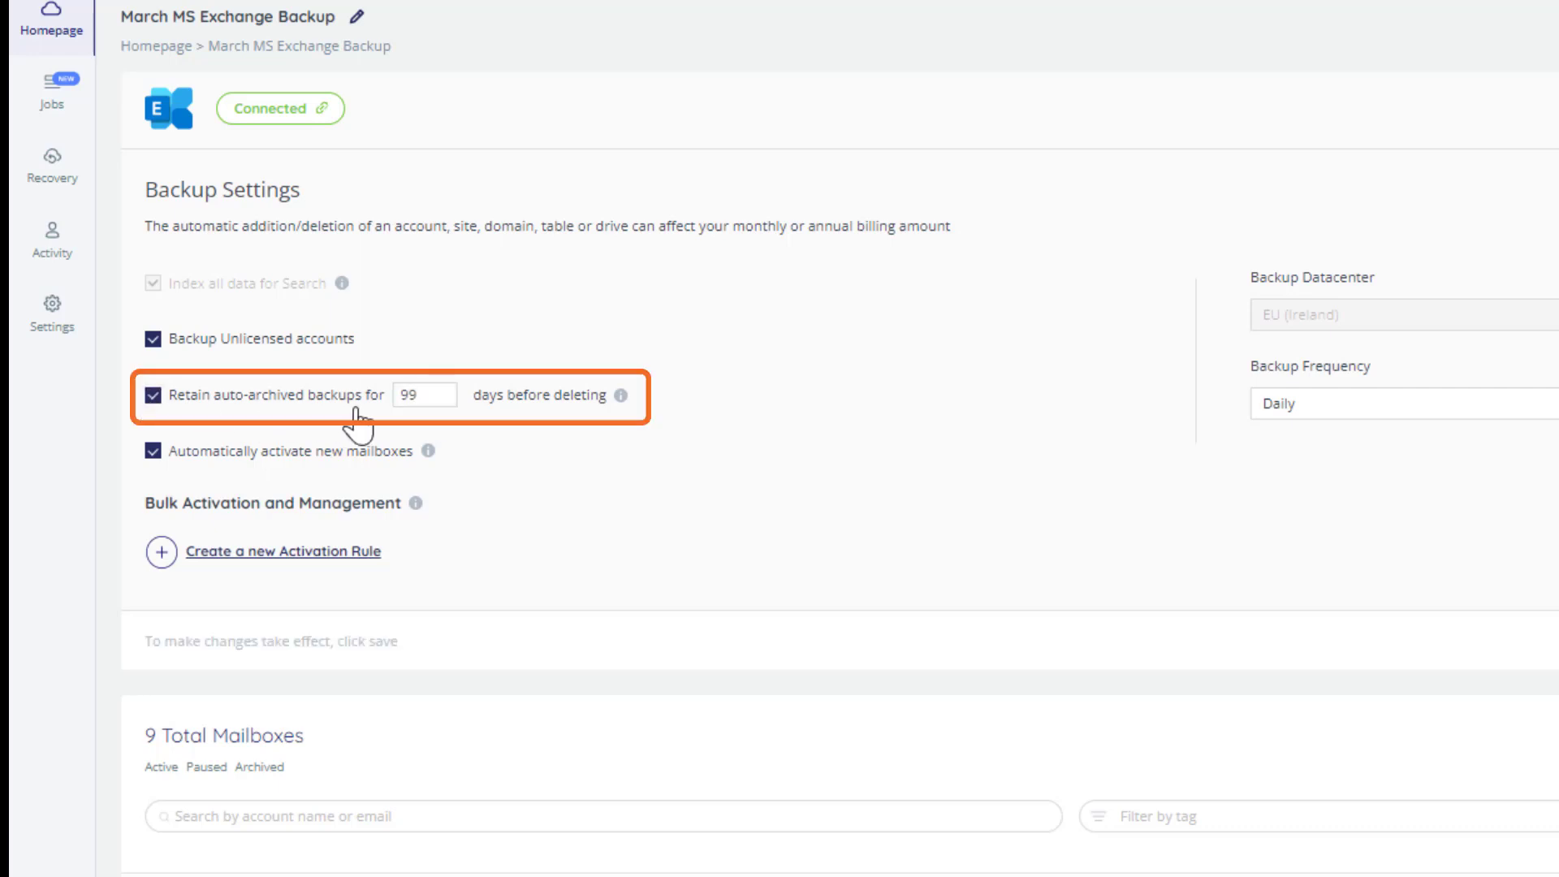
{"action": "left_click", "coordinate": [152, 395]}
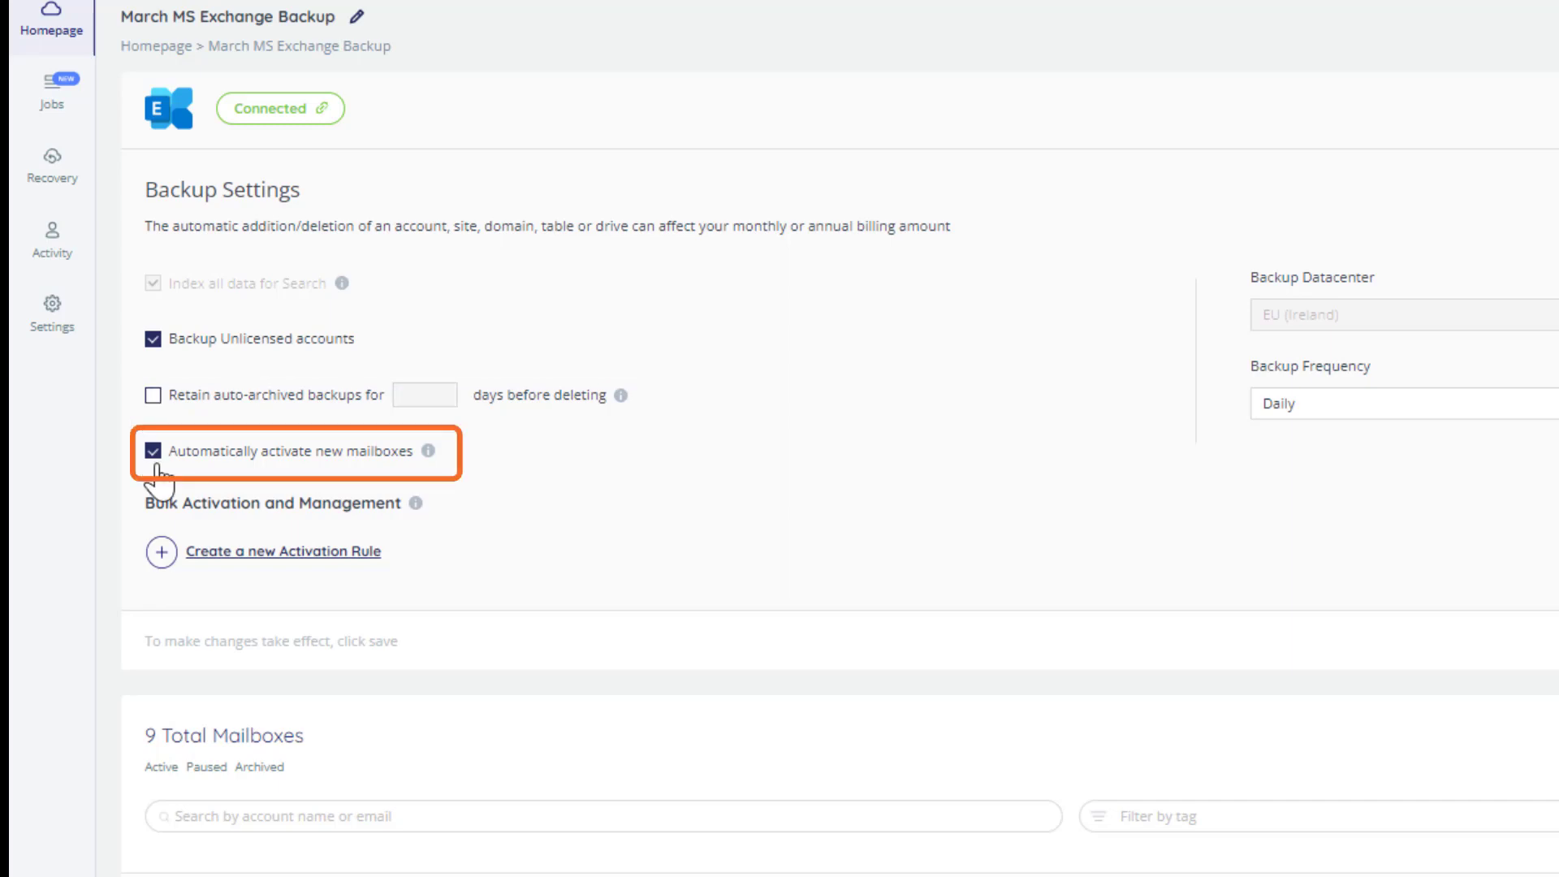
{"action": "mouse_move", "coordinate": [159, 482]}
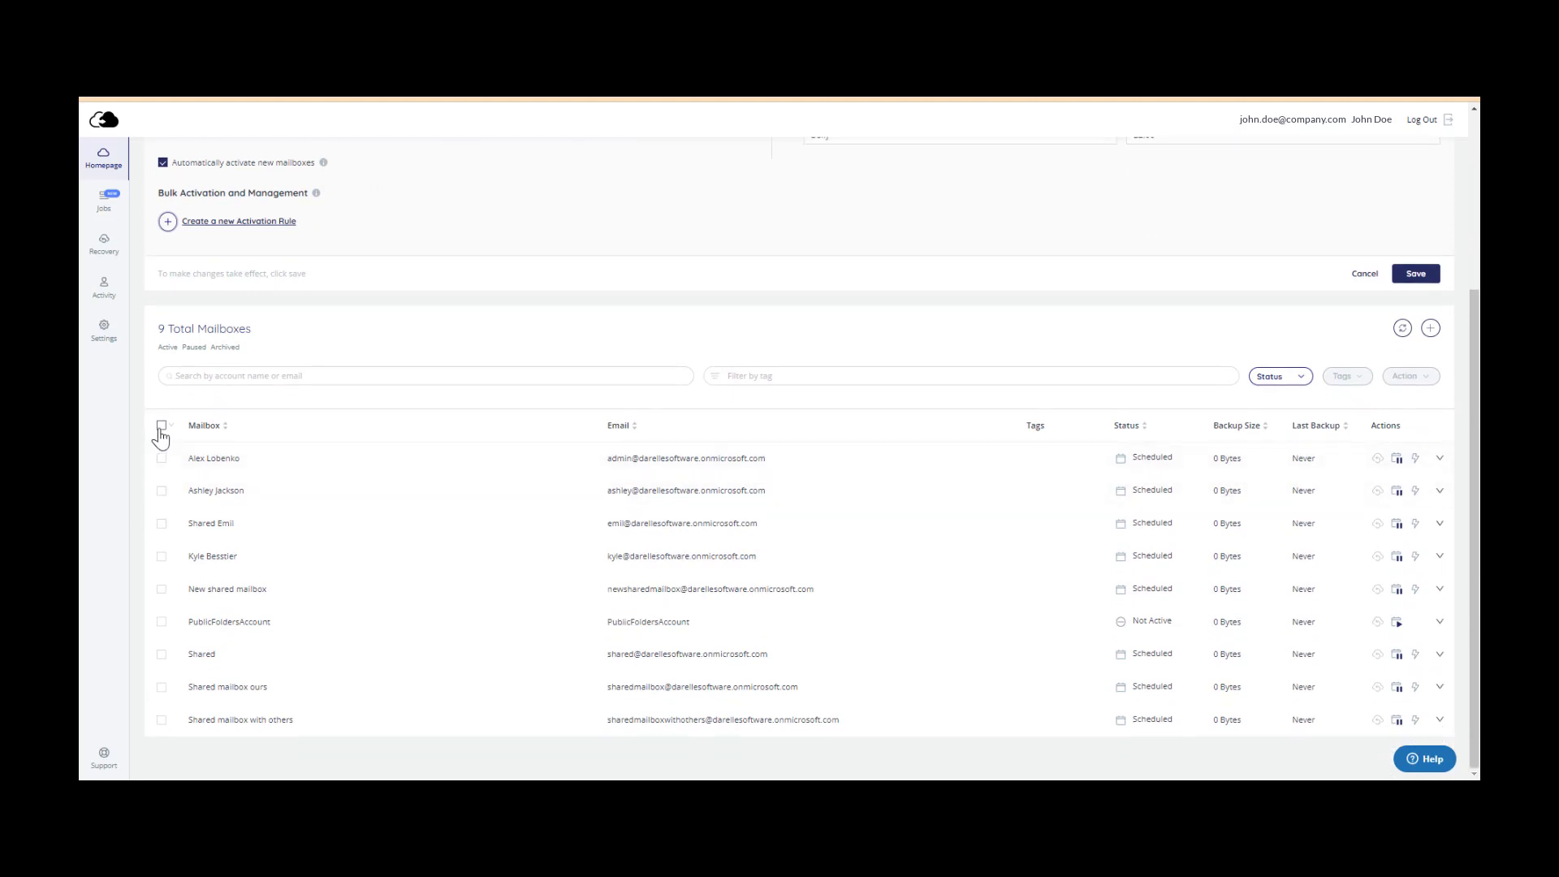
Select and clear all mailboxes, then go back to the Homepage backup list
{"action": "left_click", "coordinate": [162, 425]}
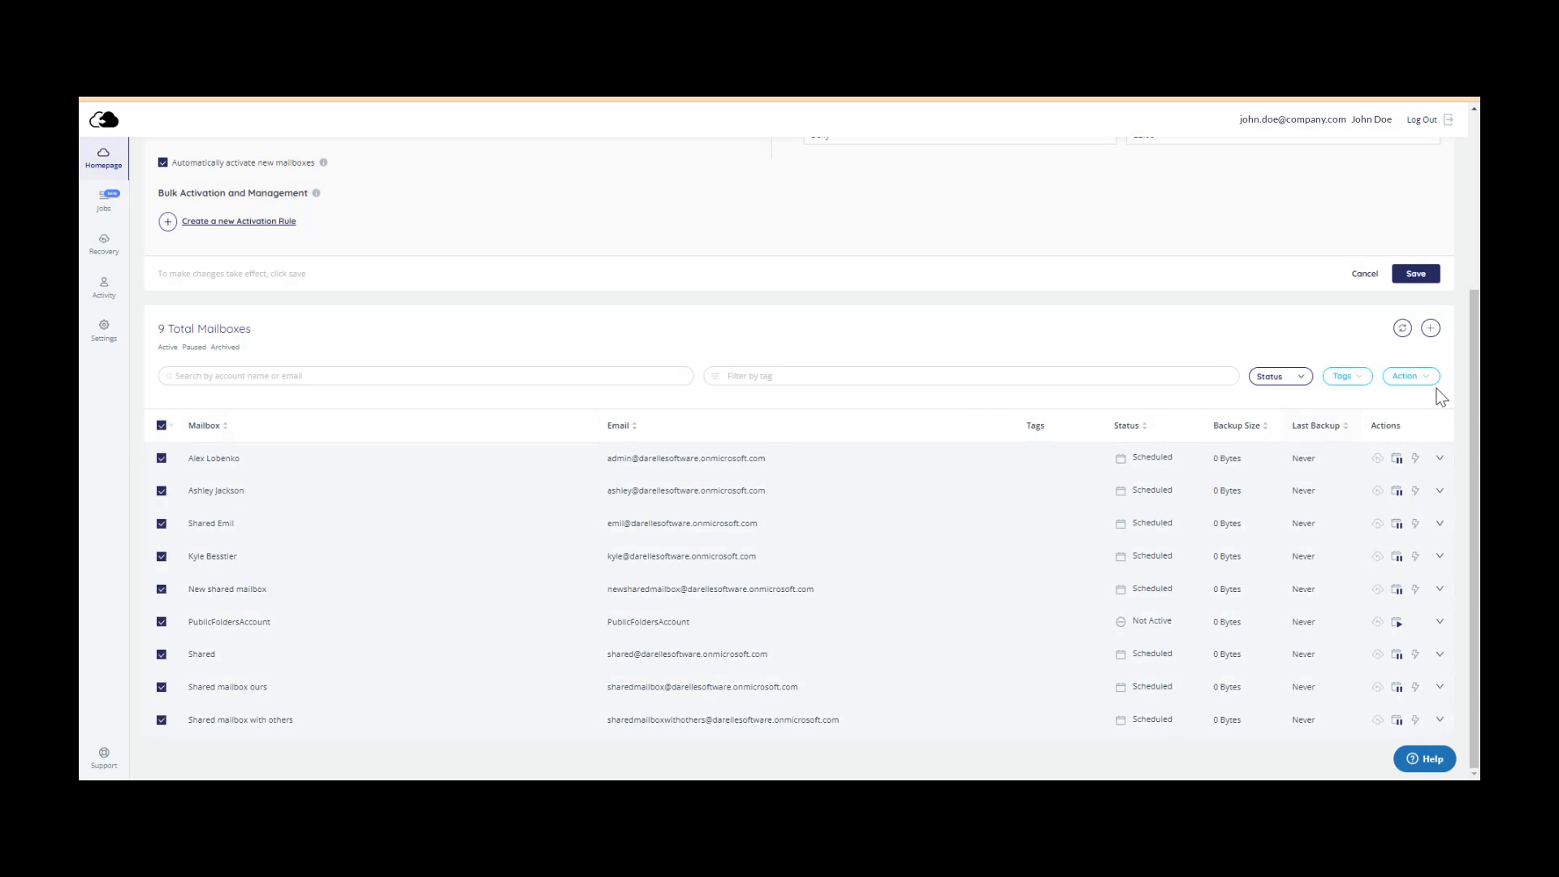
{"action": "left_click", "coordinate": [1405, 376]}
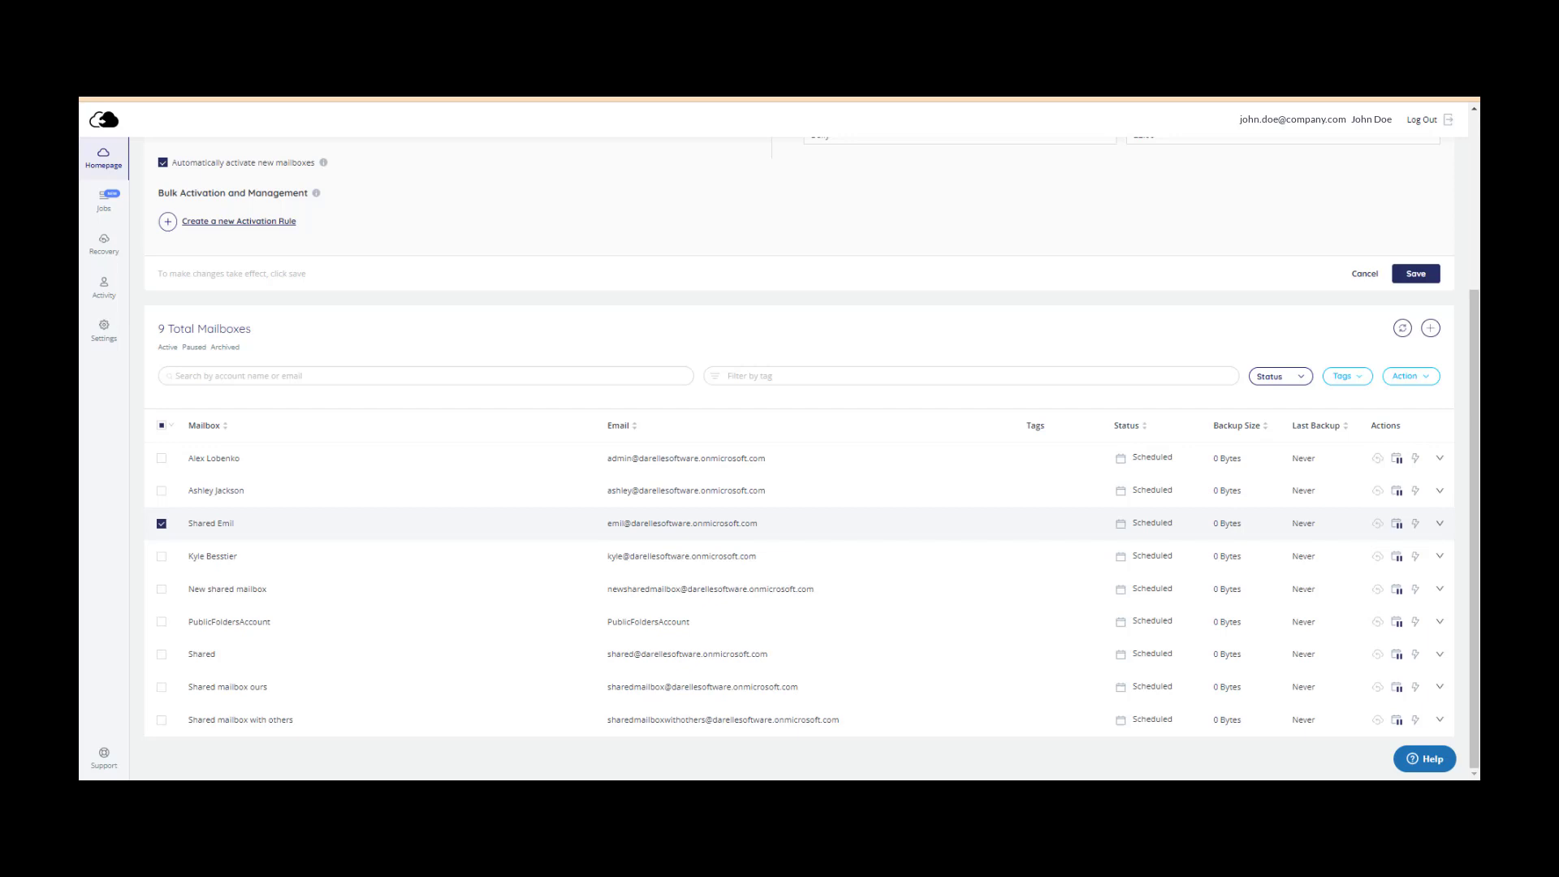
{"action": "left_click", "coordinate": [103, 156]}
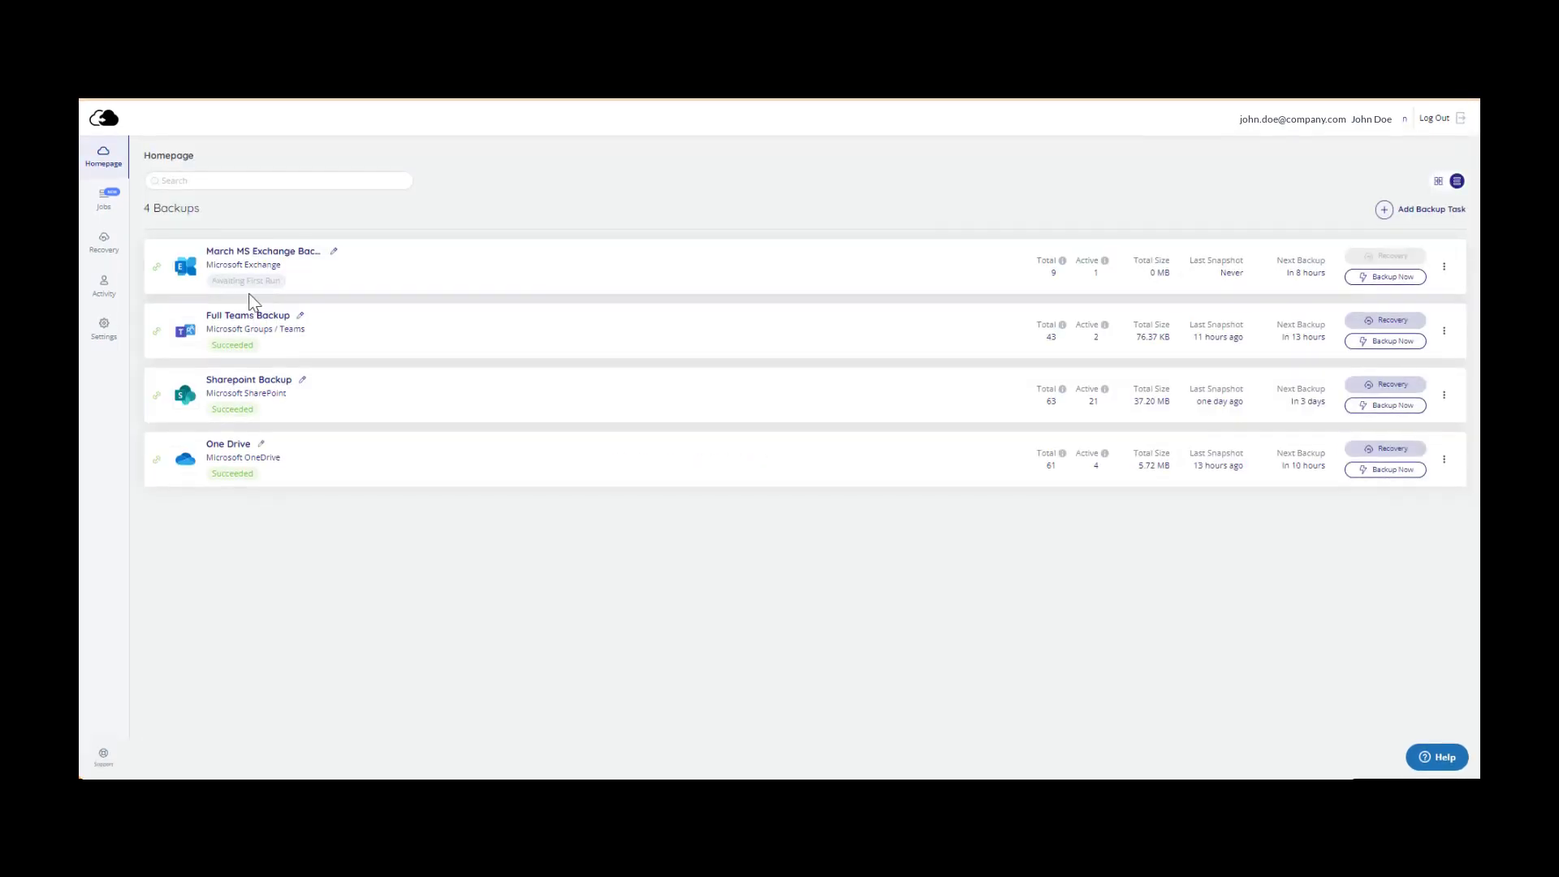